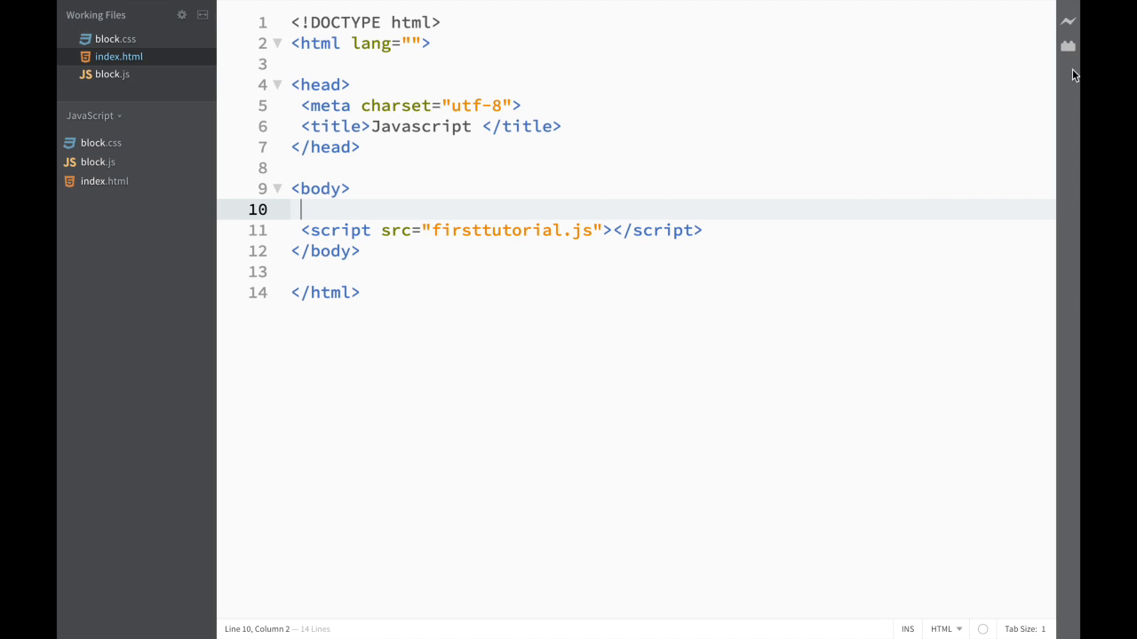
Step: Search the Extension Manager for 'Lorem Pixe' and install the Lorem Pixel extension
{"action": "left_click", "coordinate": [1068, 47]}
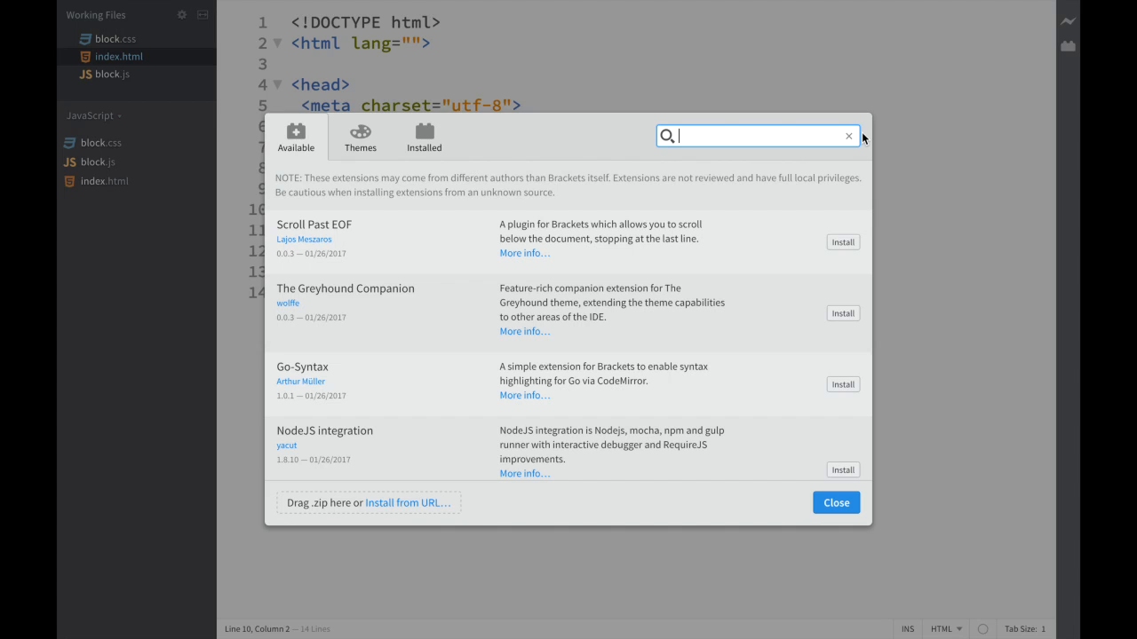
{"action": "type", "text": "Lorem"}
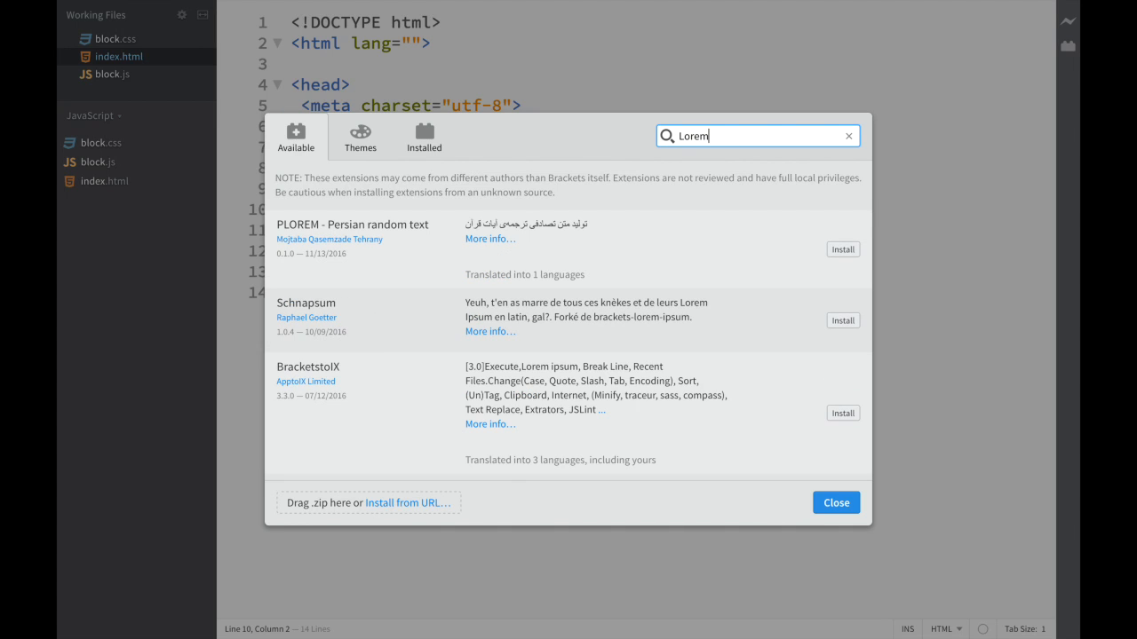
{"action": "type", "text": "Pix"}
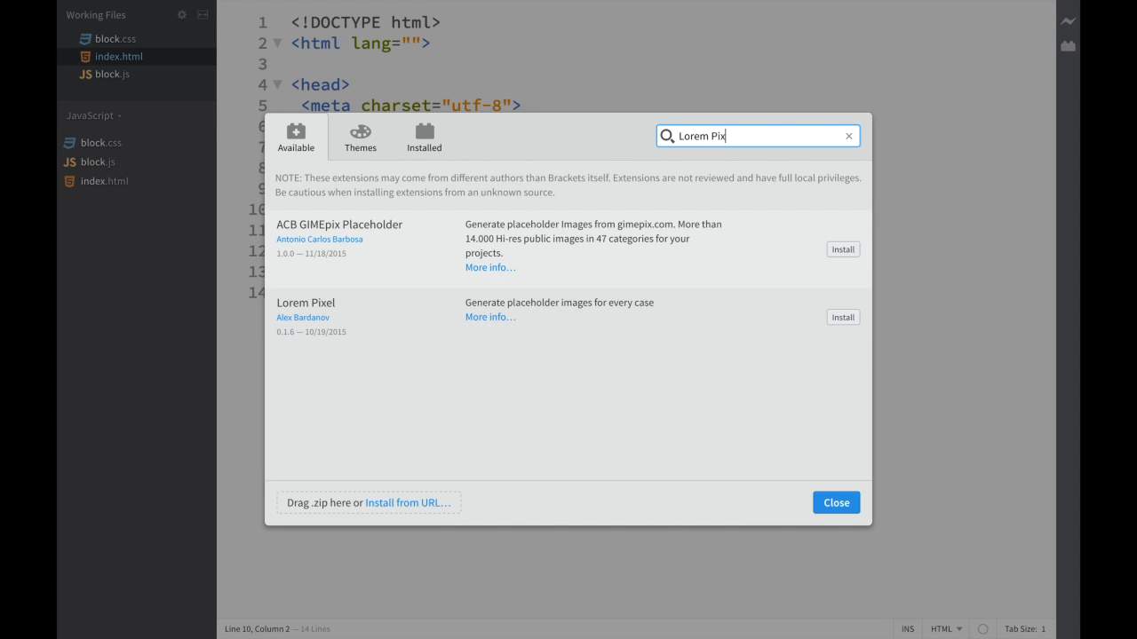
{"action": "type", "text": "e"}
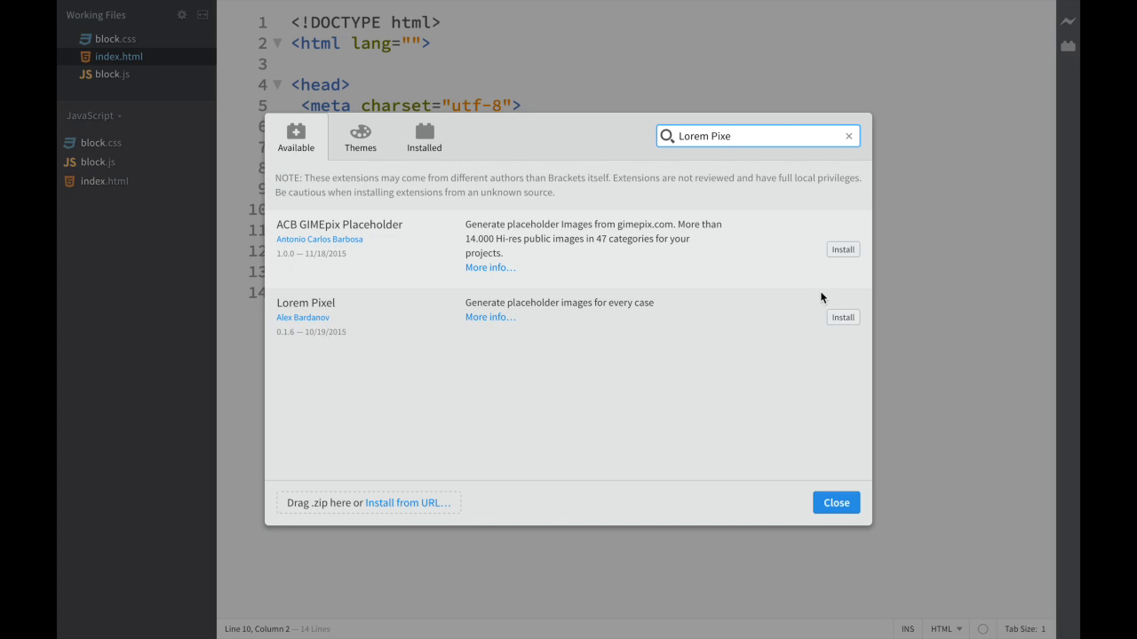
{"action": "left_click", "coordinate": [842, 317]}
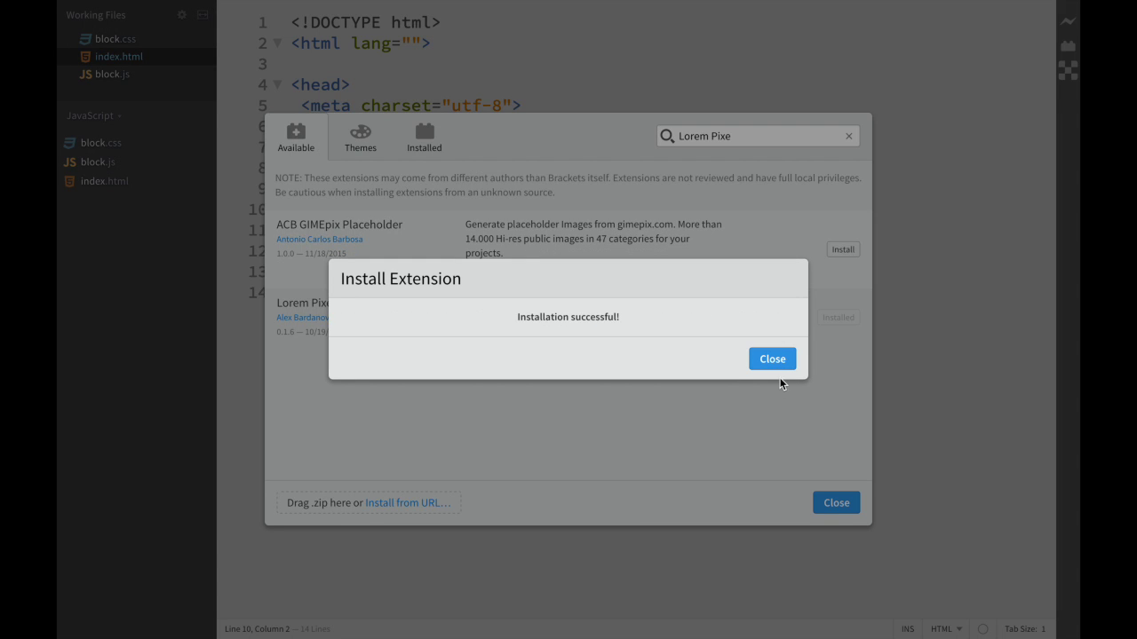
Step: Dismiss the install confirmation and add <img src=""> on line 10 of index.html
{"action": "left_click", "coordinate": [771, 358]}
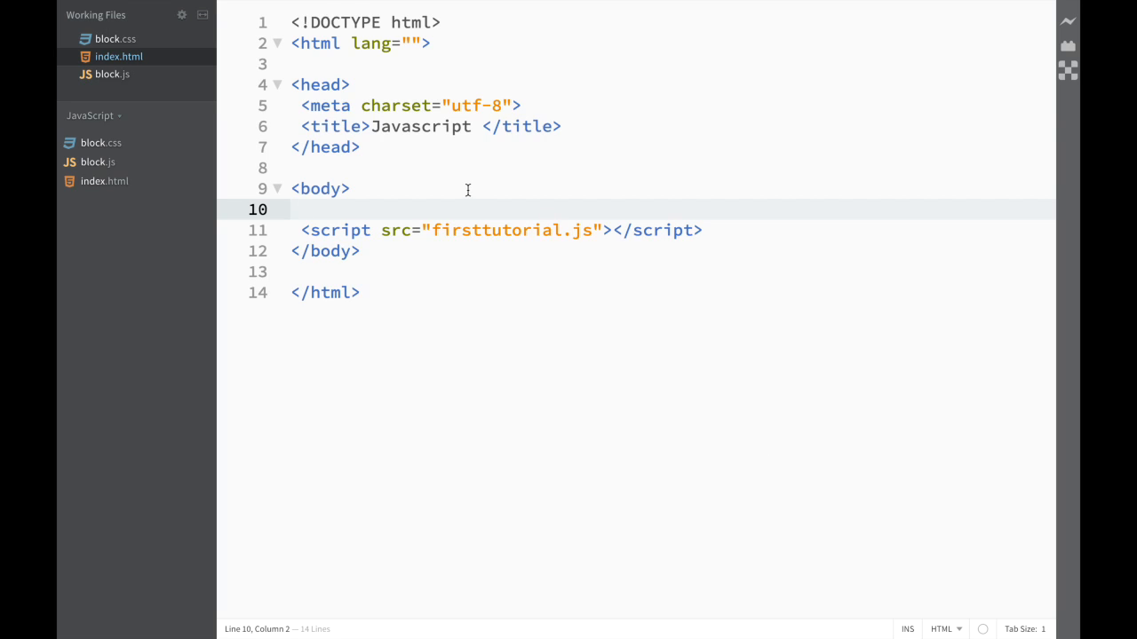
{"action": "type", "text": "<img sr"}
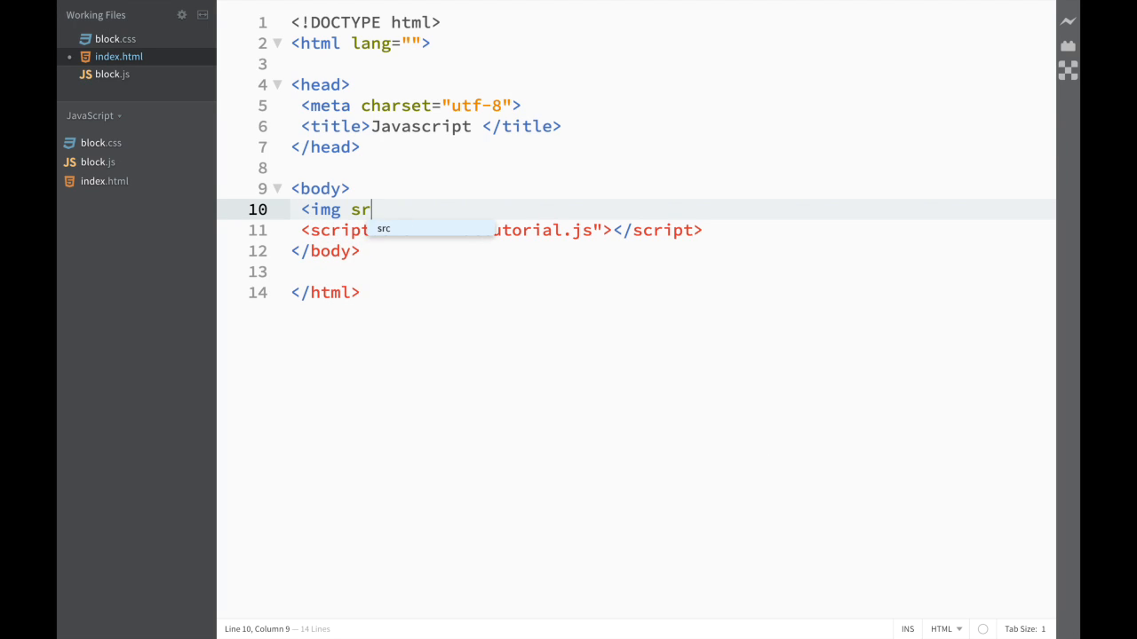
{"action": "type", "text": "c=\"\">"}
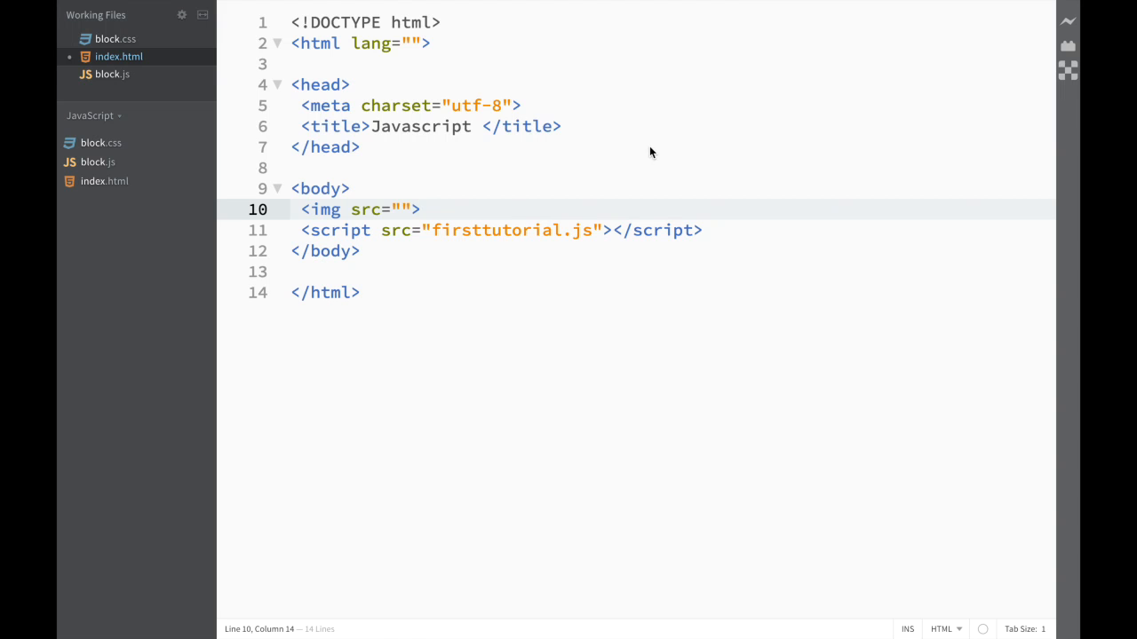
{"action": "mouse_move", "coordinate": [1068, 71]}
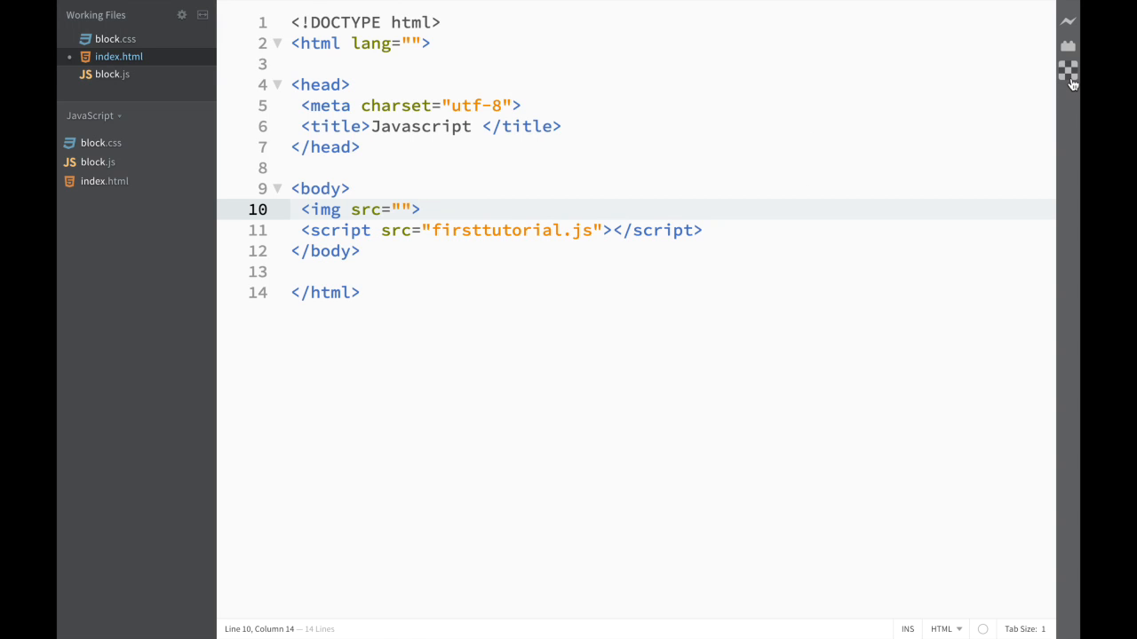
Step: In the Lorem Pixel generator, choose the City theme with width 211 and height 848
{"action": "left_click", "coordinate": [1068, 71]}
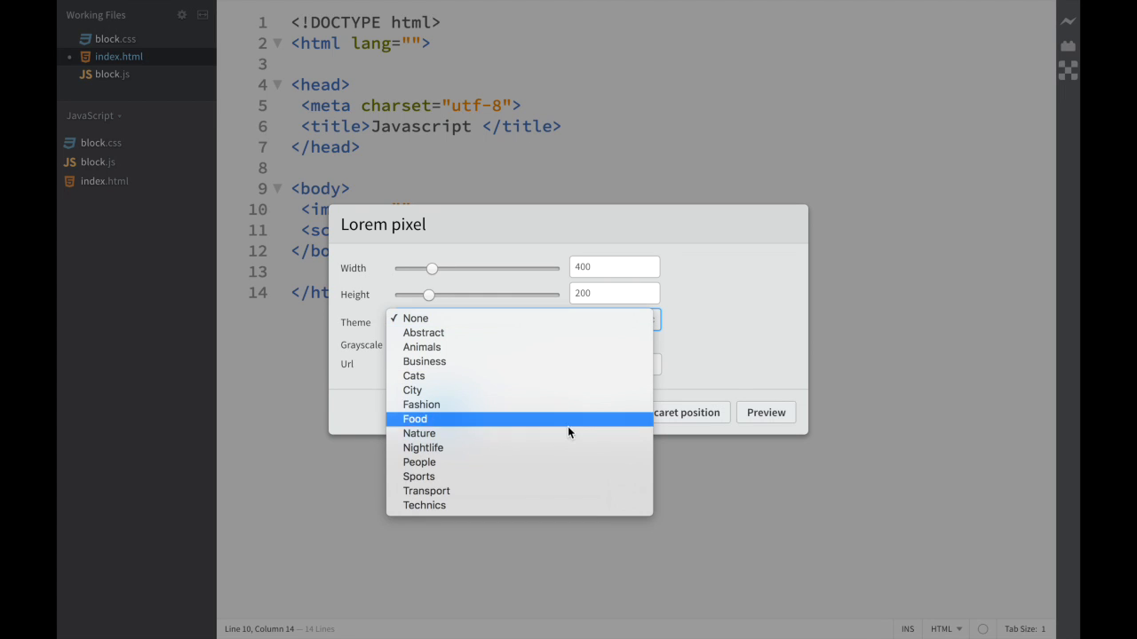
{"action": "mouse_move", "coordinate": [544, 434]}
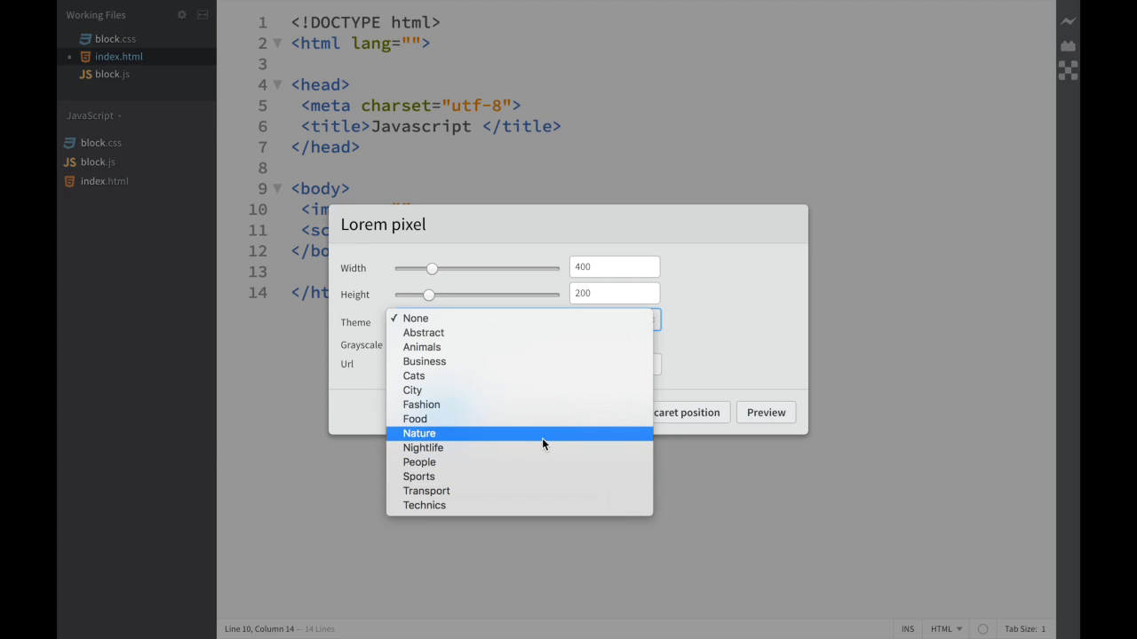
{"action": "mouse_move", "coordinate": [497, 418]}
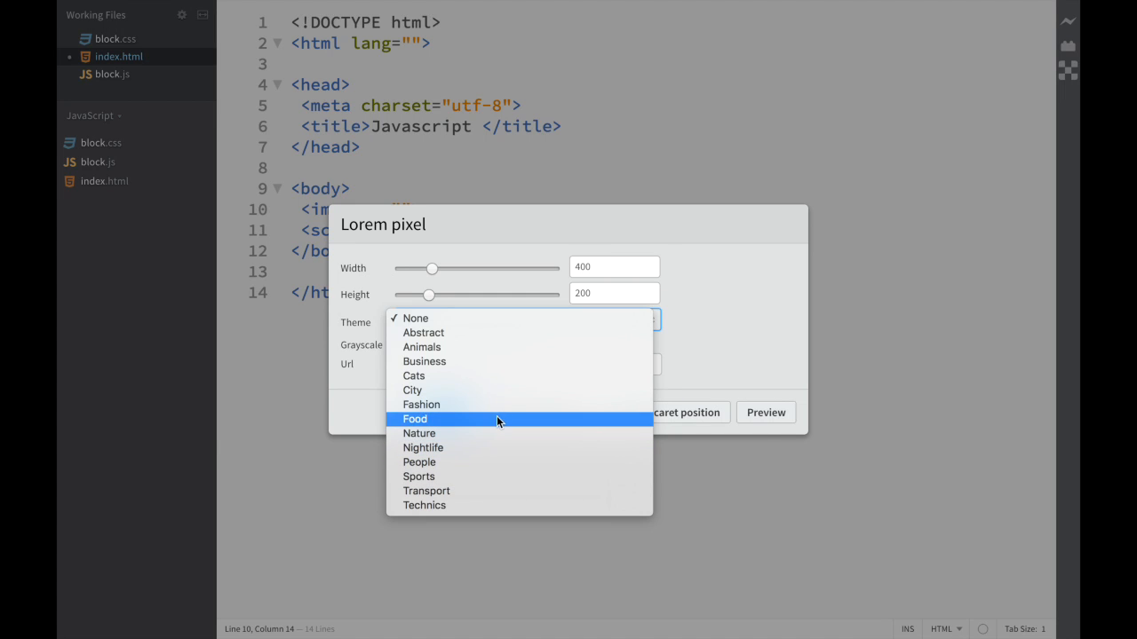
{"action": "left_click", "coordinate": [412, 390]}
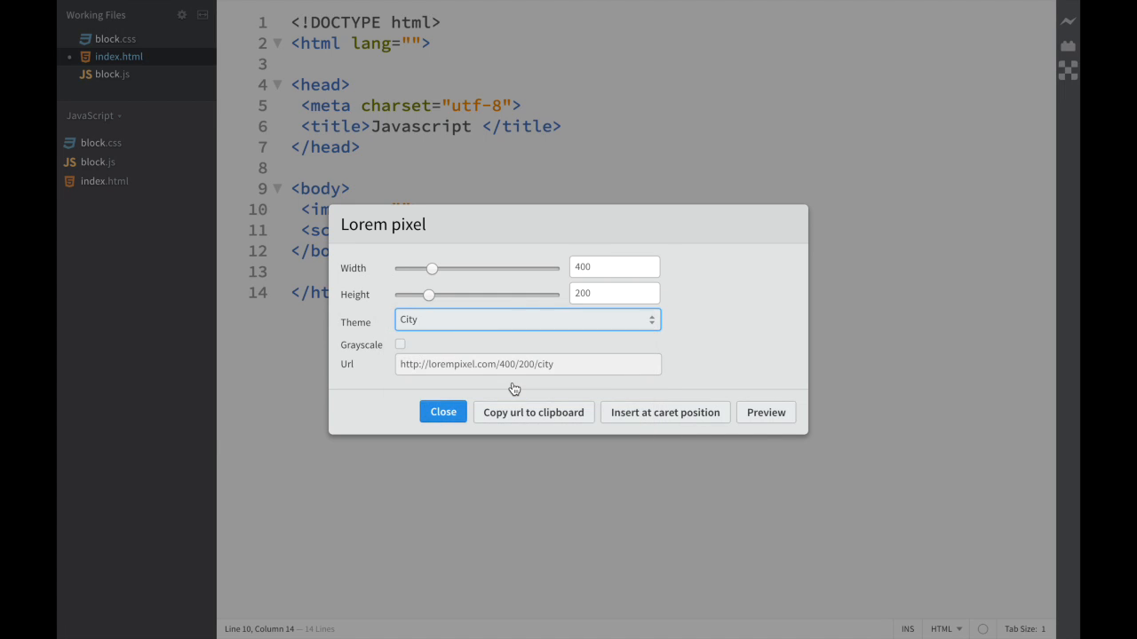
{"action": "mouse_move", "coordinate": [467, 287]}
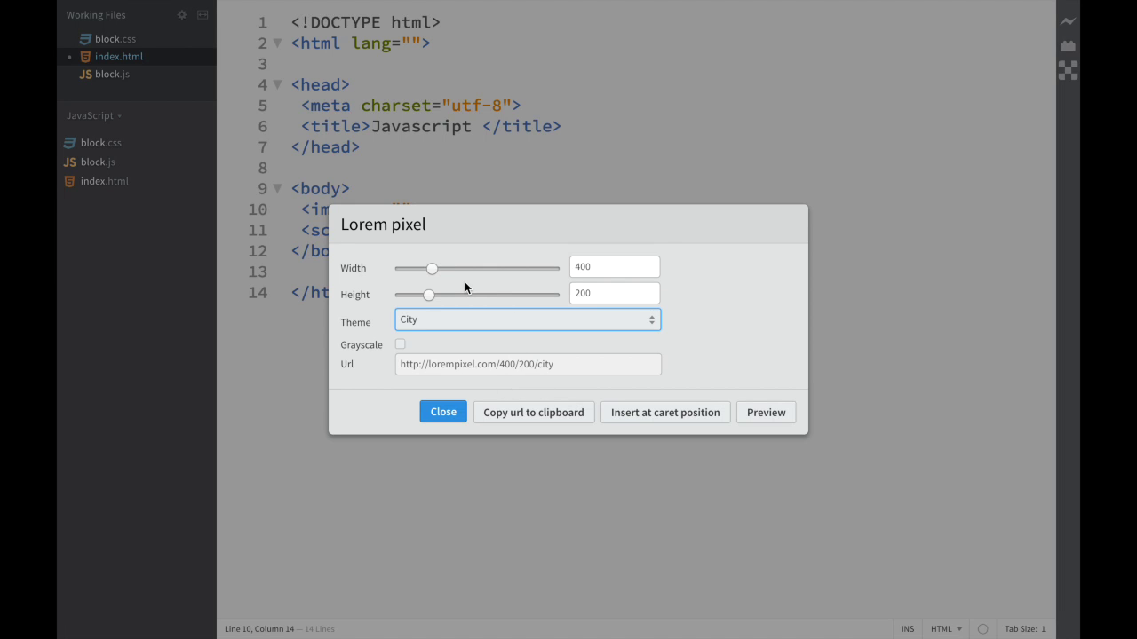
{"action": "mouse_move", "coordinate": [434, 271]}
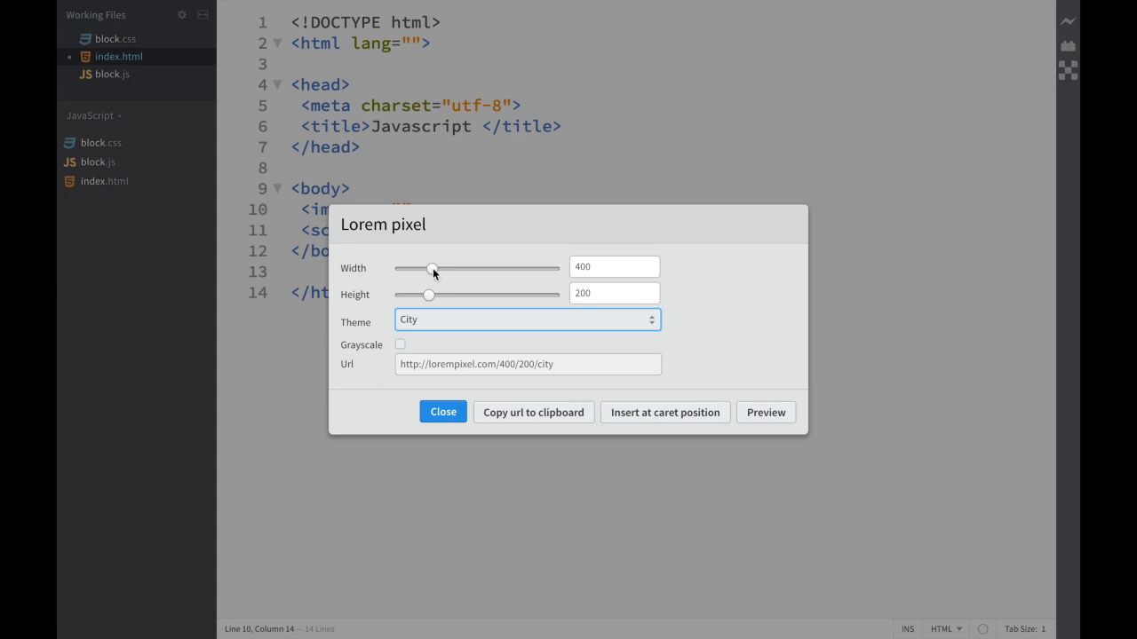
{"action": "left_click_drag", "start_coordinate": [432, 269], "coordinate": [417, 269]}
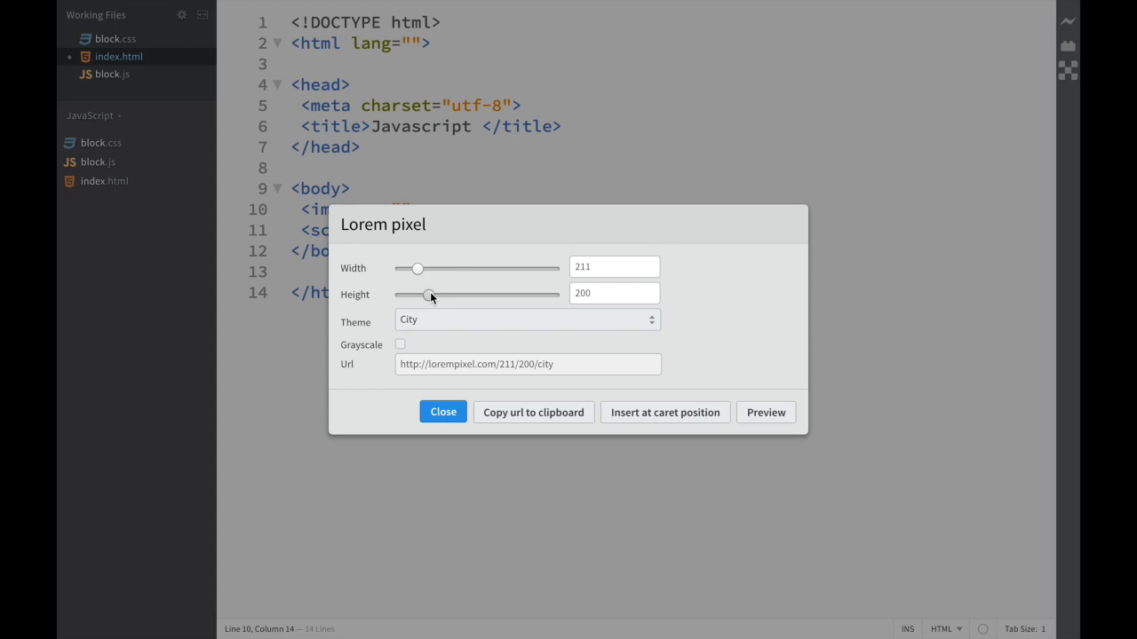
{"action": "left_click_drag", "start_coordinate": [417, 294], "coordinate": [519, 294]}
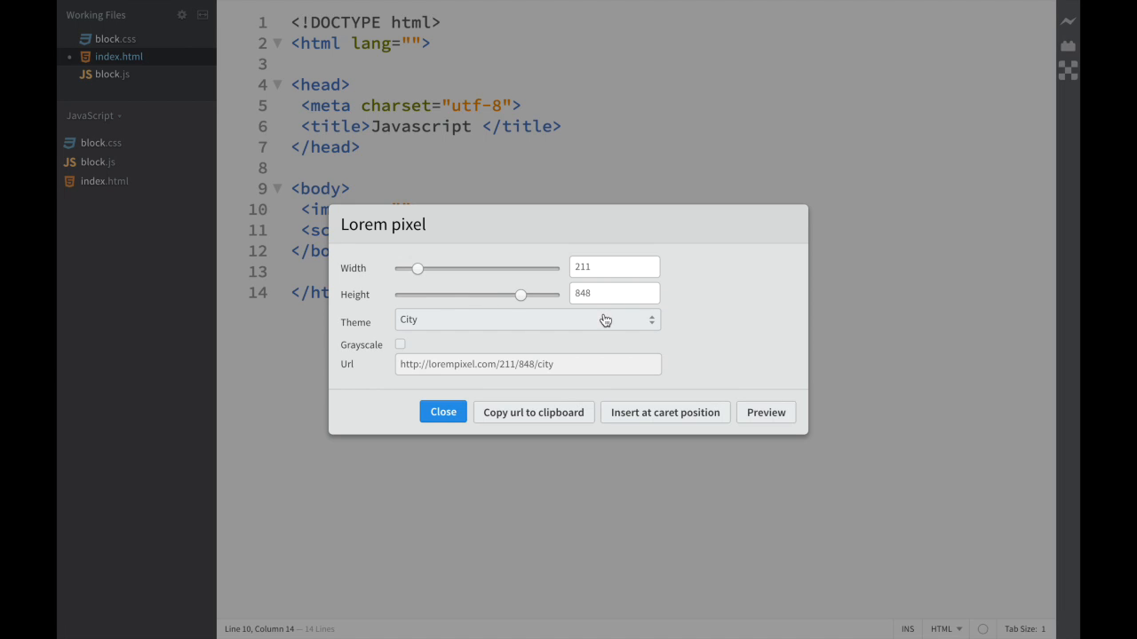
{"action": "mouse_move", "coordinate": [759, 413]}
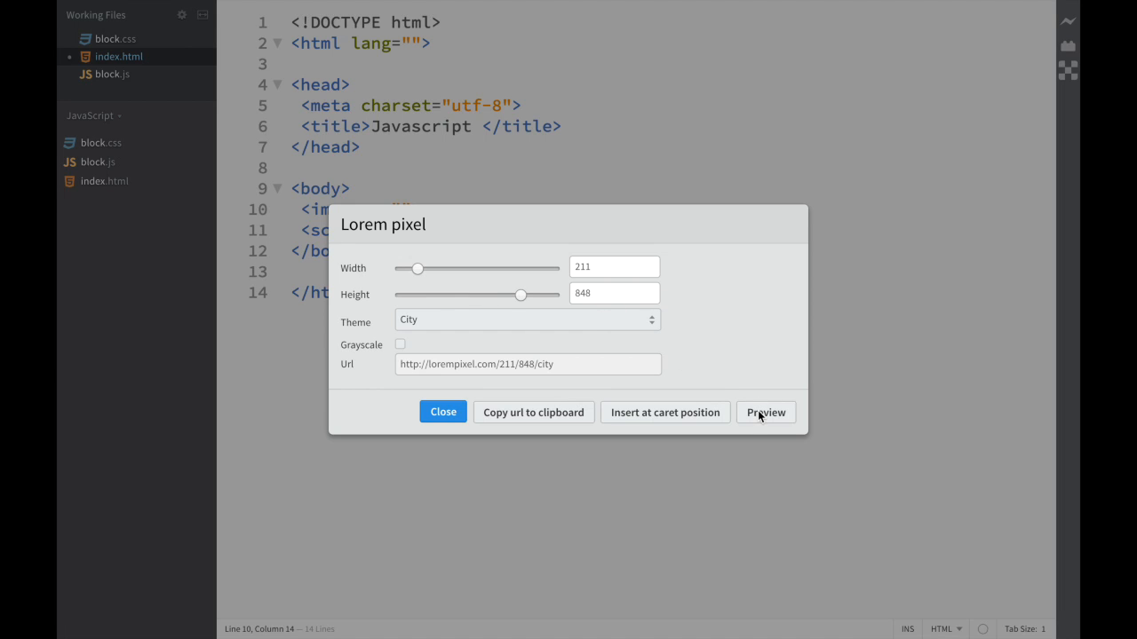
Step: Preview the city image, resize it to 1768 by 136, and refresh the preview
{"action": "left_click", "coordinate": [765, 413]}
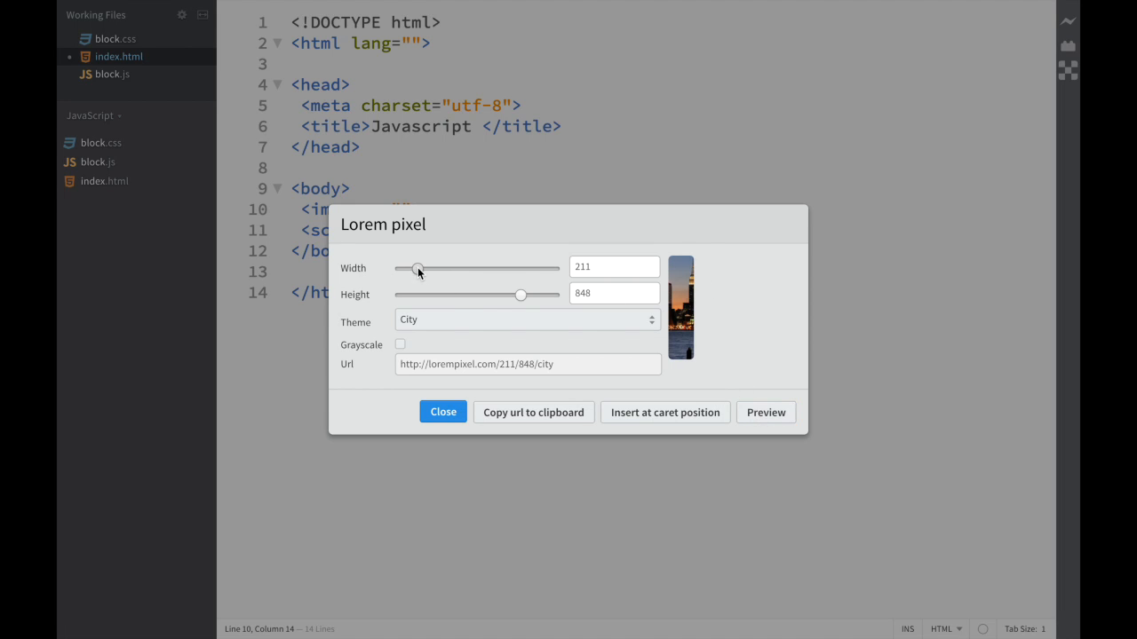
{"action": "left_click_drag", "start_coordinate": [417, 269], "coordinate": [542, 269]}
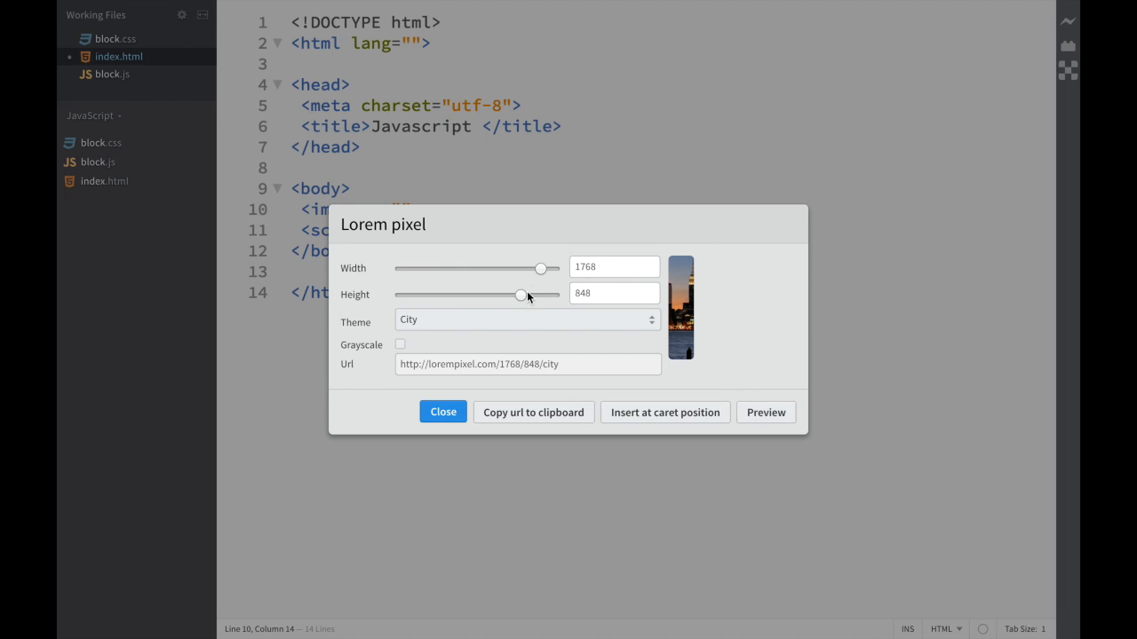
{"action": "left_click_drag", "start_coordinate": [519, 294], "coordinate": [417, 294]}
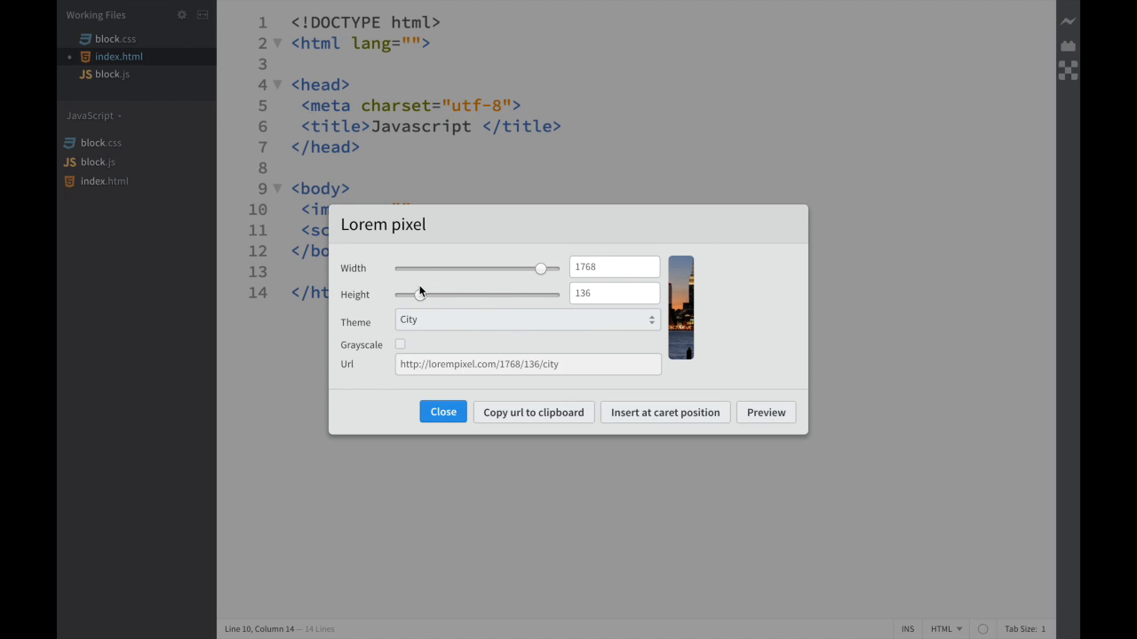
{"action": "left_click", "coordinate": [764, 413]}
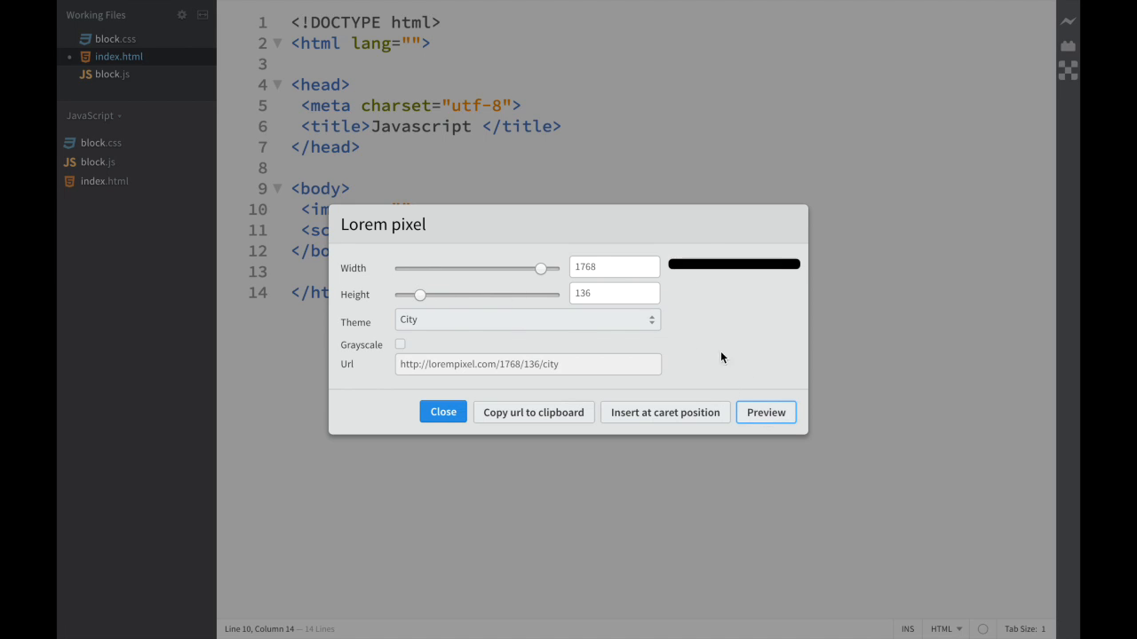
{"action": "mouse_move", "coordinate": [477, 309]}
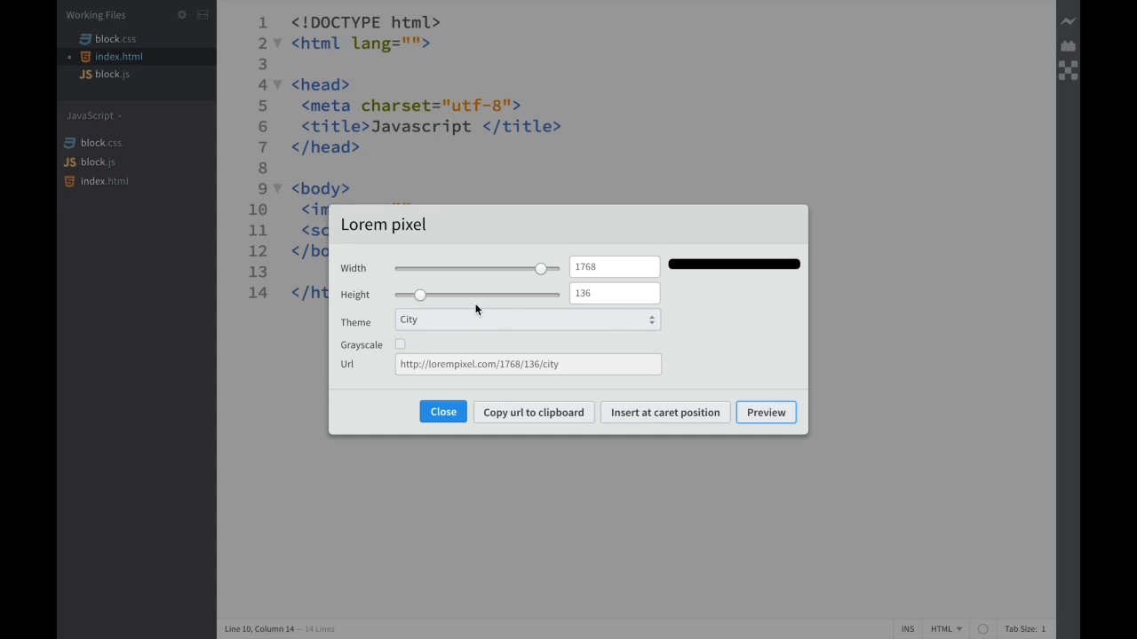
Step: Resize the placeholder to 1386 by 475 and preview the city image
{"action": "left_click_drag", "start_coordinate": [420, 294], "coordinate": [468, 294]}
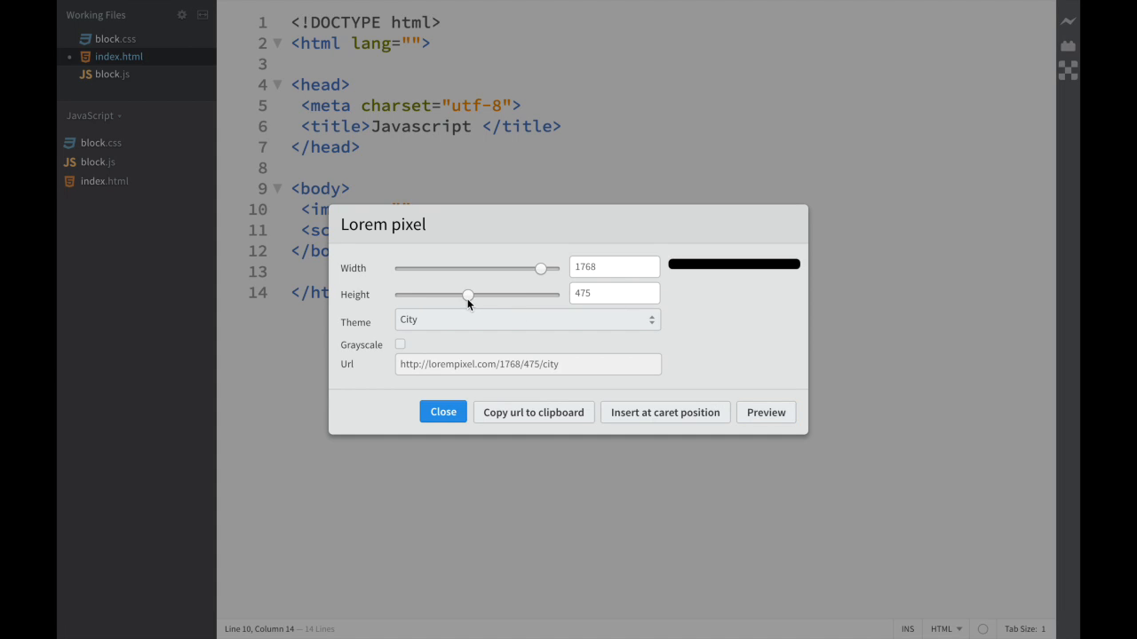
{"action": "left_click_drag", "start_coordinate": [542, 268], "coordinate": [510, 268]}
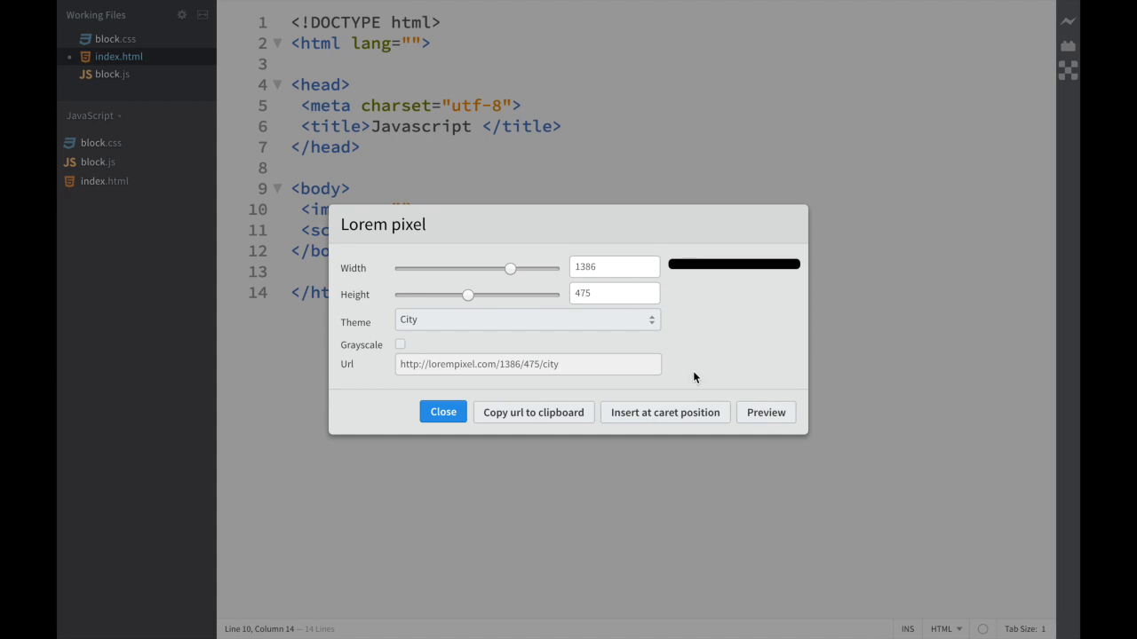
{"action": "left_click", "coordinate": [765, 412]}
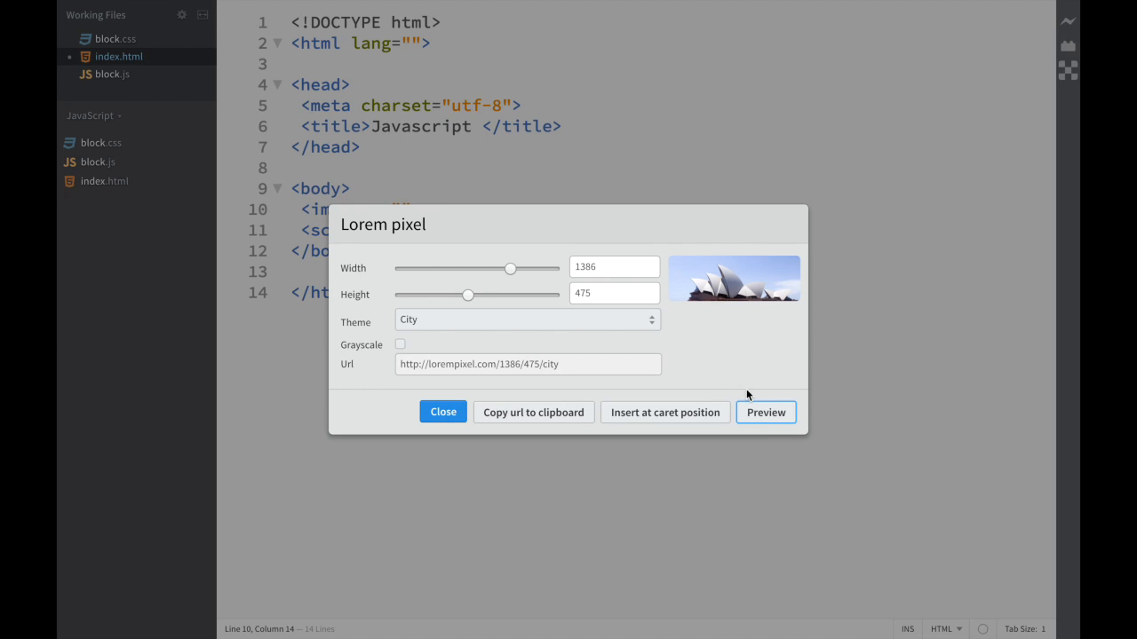
{"action": "mouse_move", "coordinate": [667, 286]}
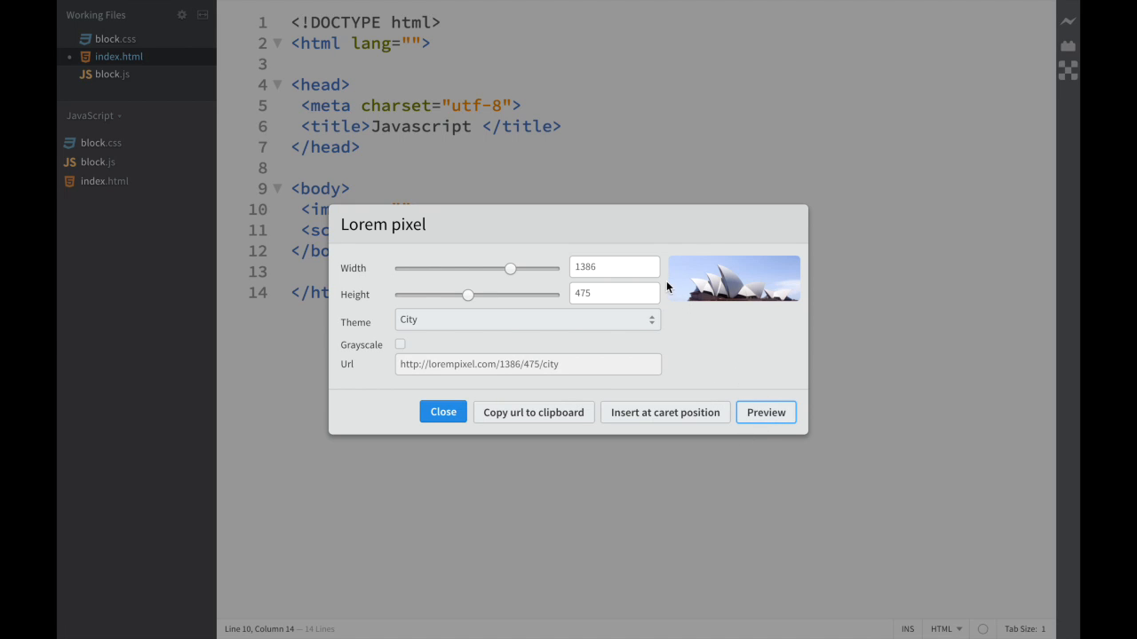
{"action": "mouse_move", "coordinate": [671, 320]}
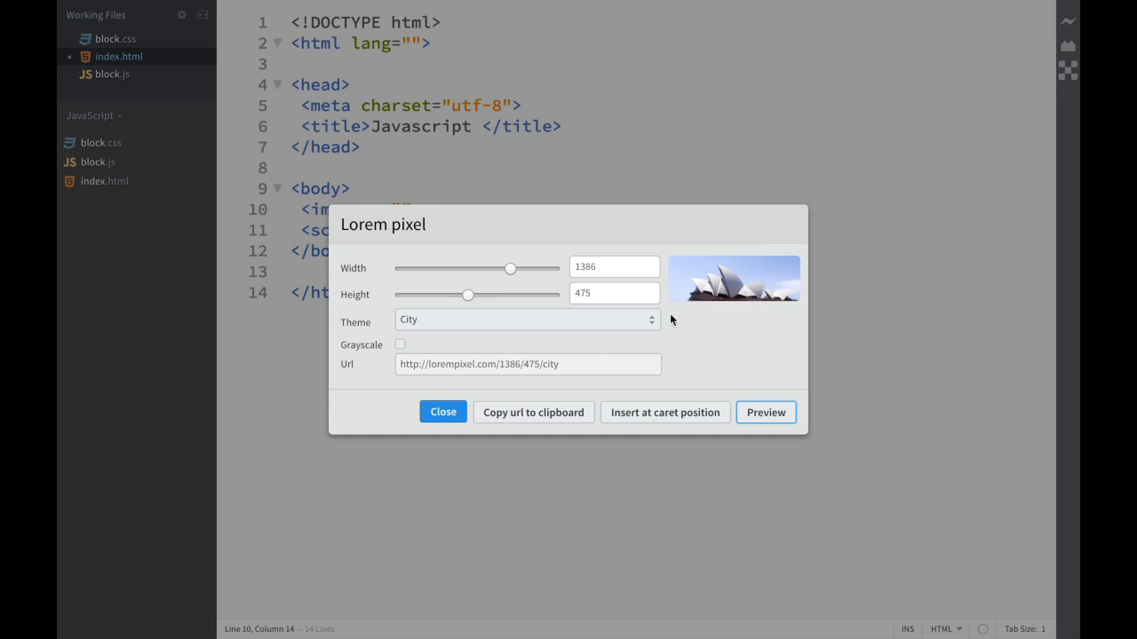
Step: Switch the placeholder to the Food theme at 412 by 571 and preview it
{"action": "left_click", "coordinate": [527, 320]}
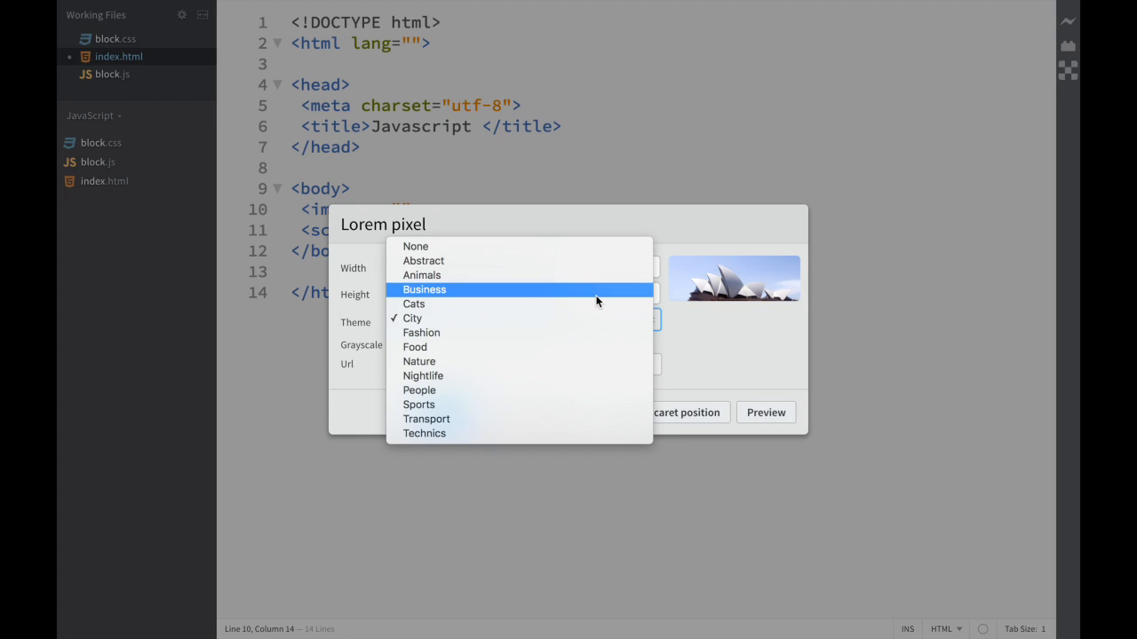
{"action": "left_click", "coordinate": [415, 346]}
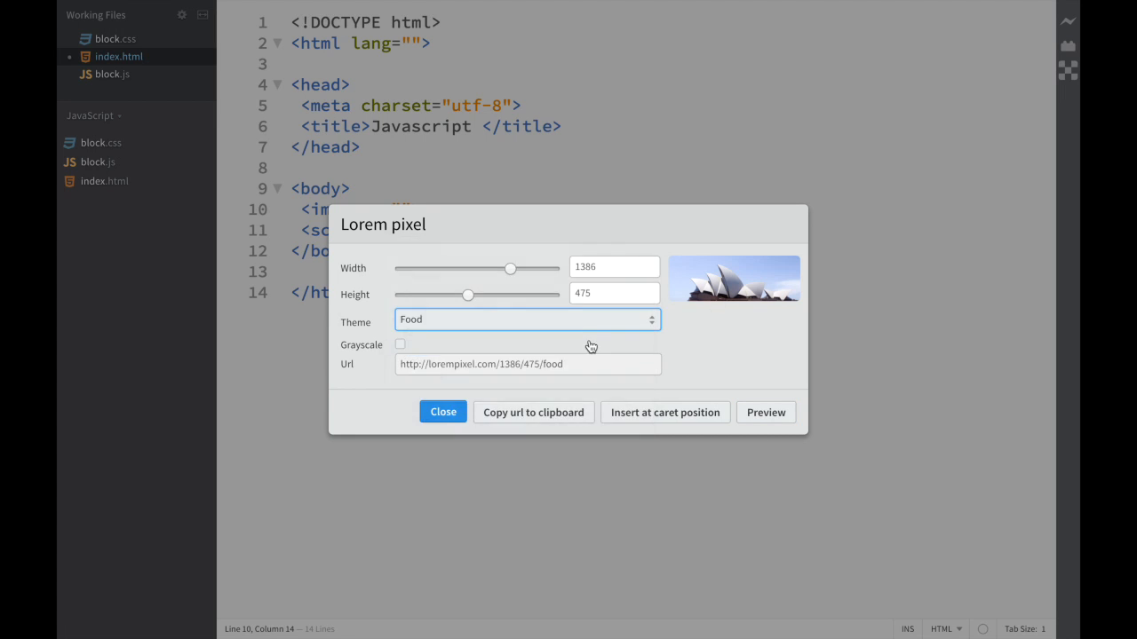
{"action": "left_click", "coordinate": [764, 412]}
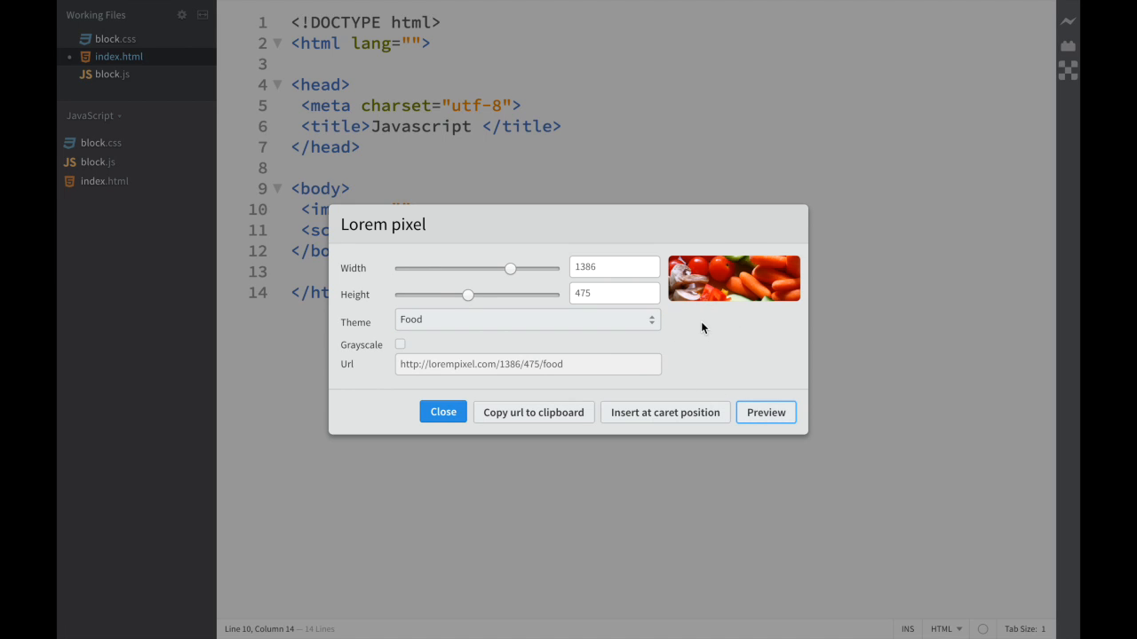
{"action": "mouse_move", "coordinate": [717, 275]}
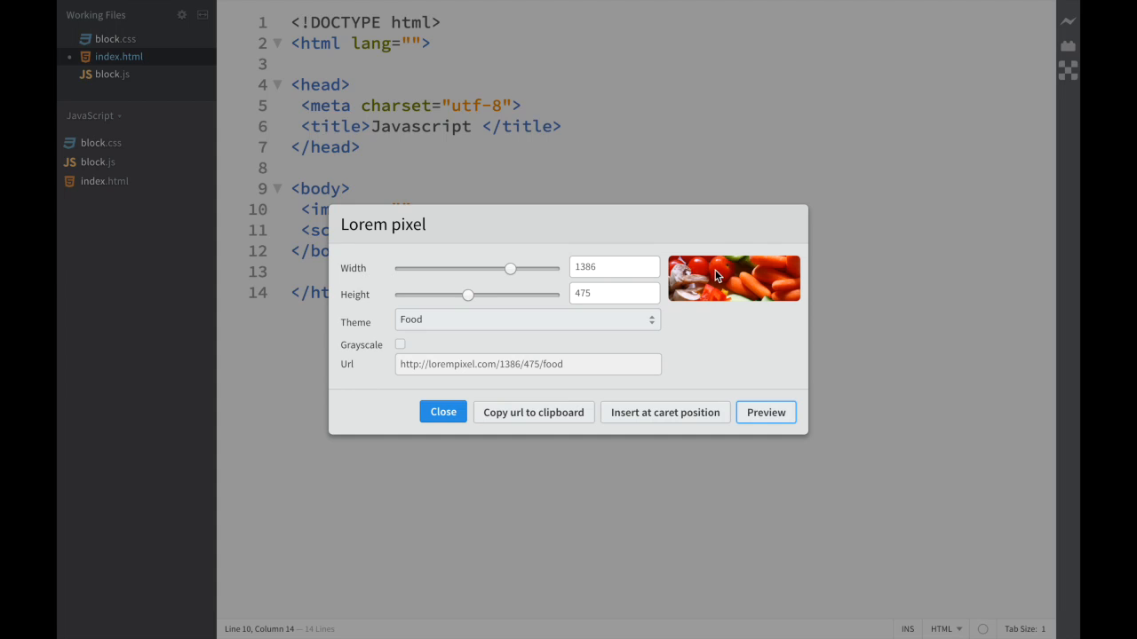
{"action": "left_click_drag", "start_coordinate": [511, 268], "coordinate": [450, 268]}
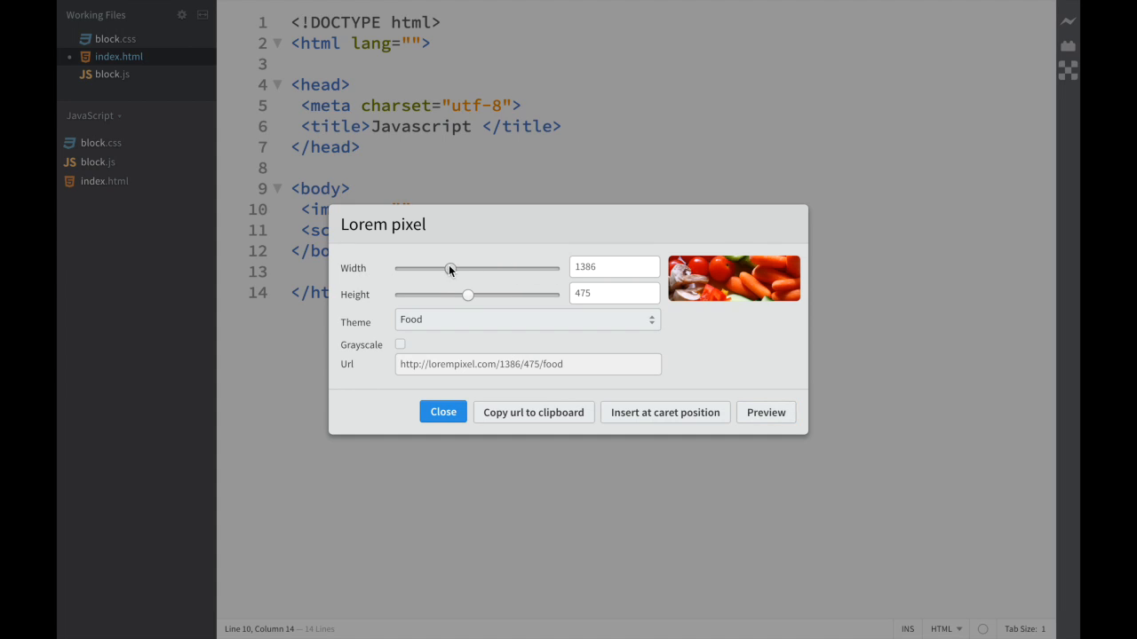
{"action": "left_click_drag", "start_coordinate": [449, 269], "coordinate": [433, 269]}
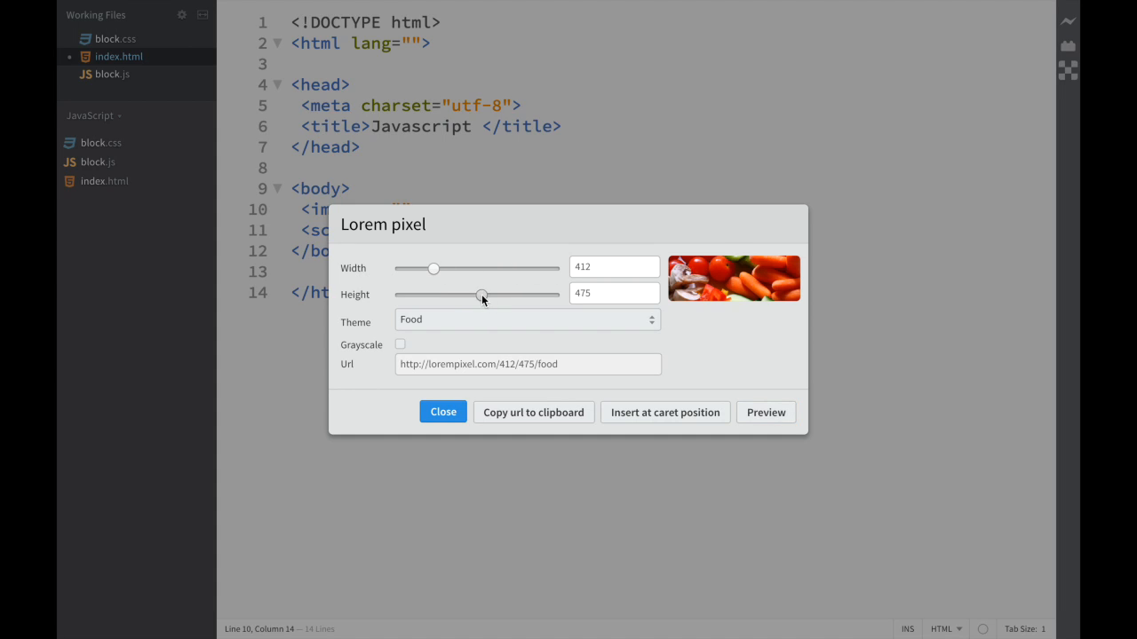
{"action": "left_click", "coordinate": [765, 412]}
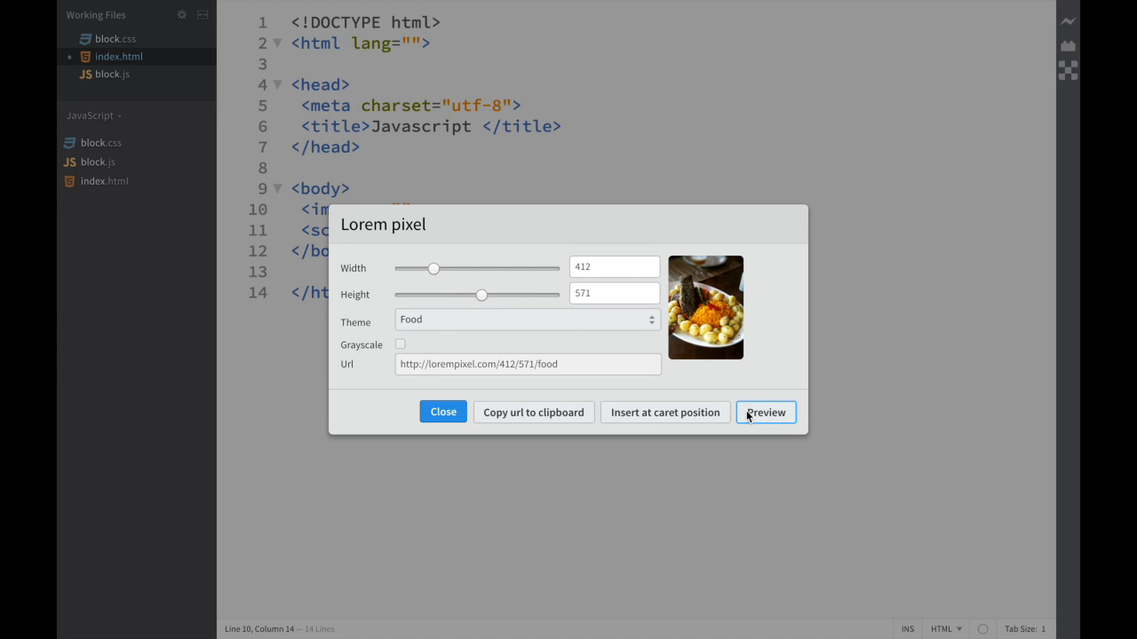
{"action": "mouse_move", "coordinate": [518, 285]}
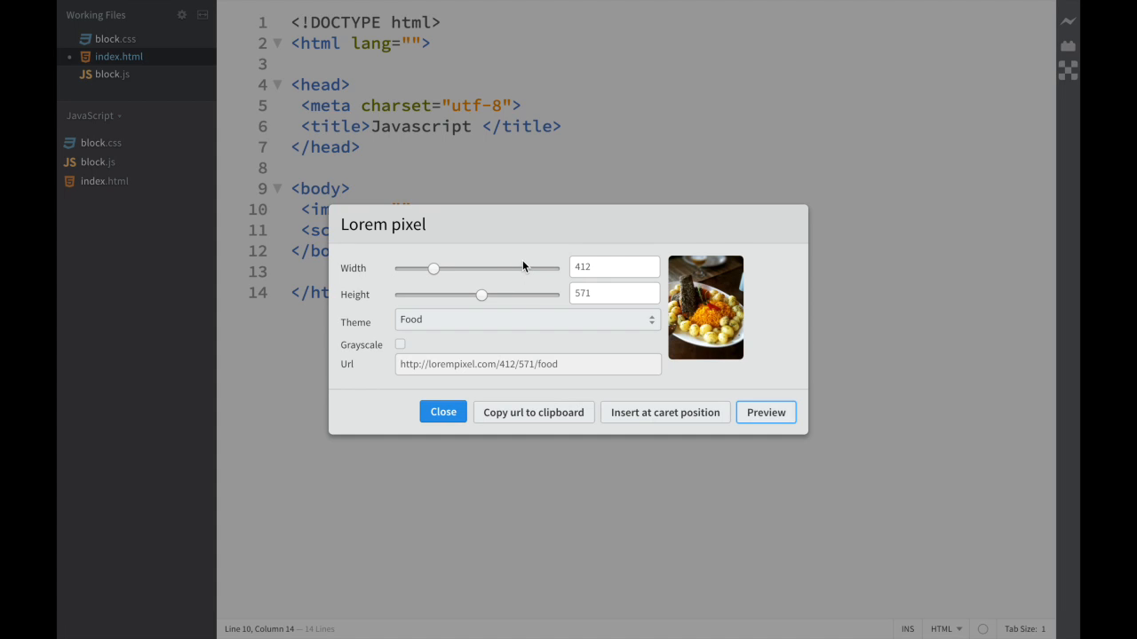
{"action": "mouse_move", "coordinate": [624, 422]}
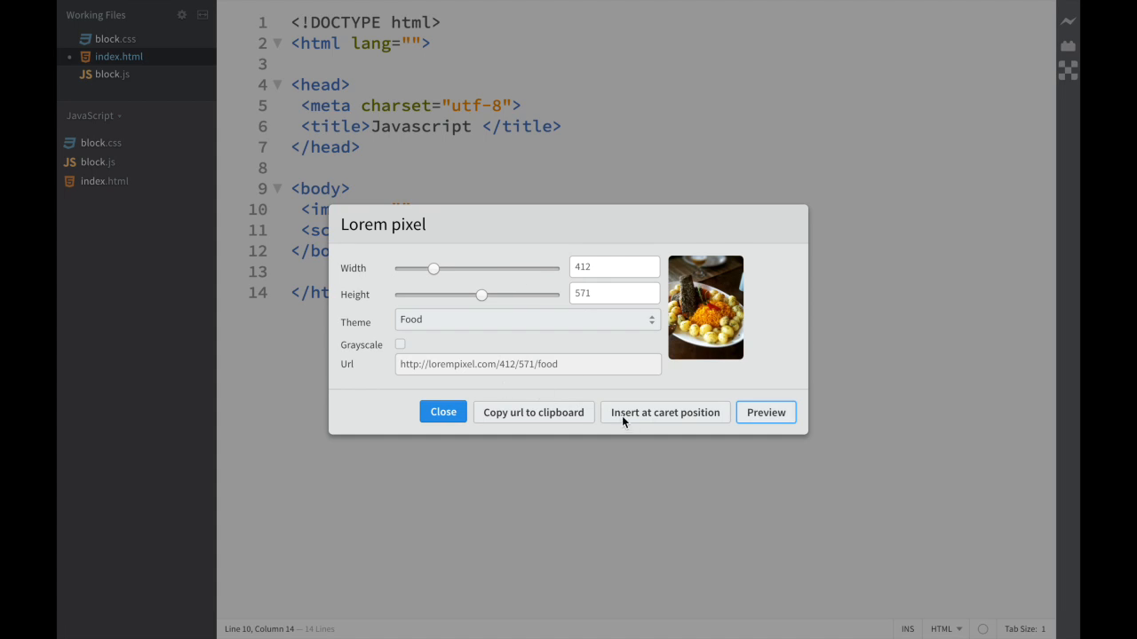
Step: Insert the lorempixel.com/412/571/food URL at the caret and right-click it
{"action": "left_click", "coordinate": [664, 412]}
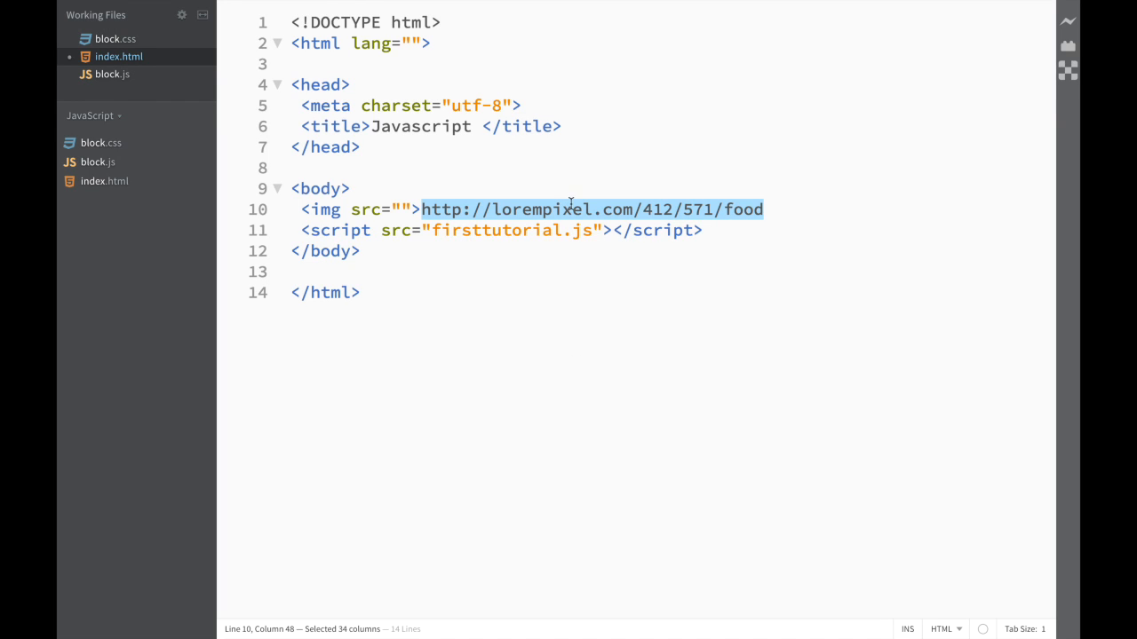
{"action": "mouse_move", "coordinate": [463, 209]}
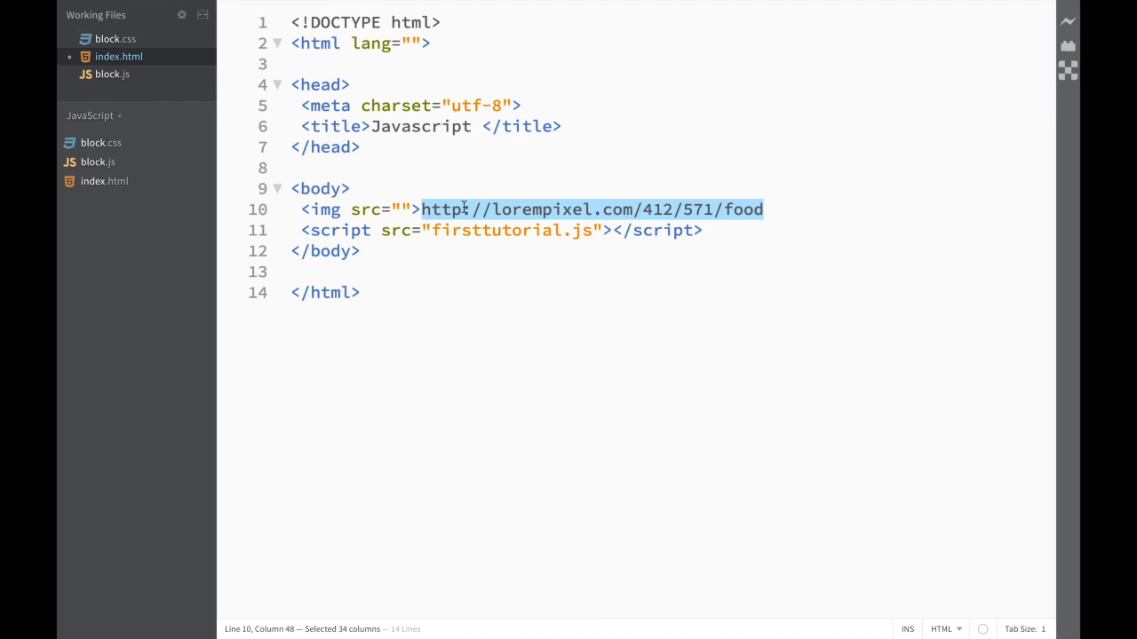
{"action": "right_click", "coordinate": [462, 208]}
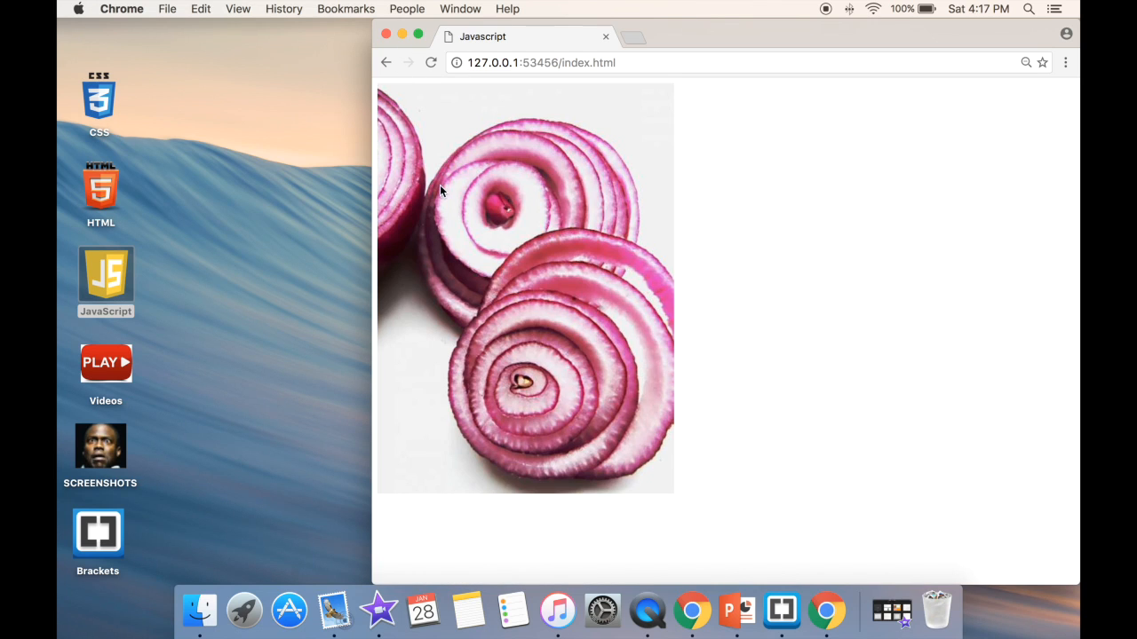
{"action": "mouse_move", "coordinate": [499, 240]}
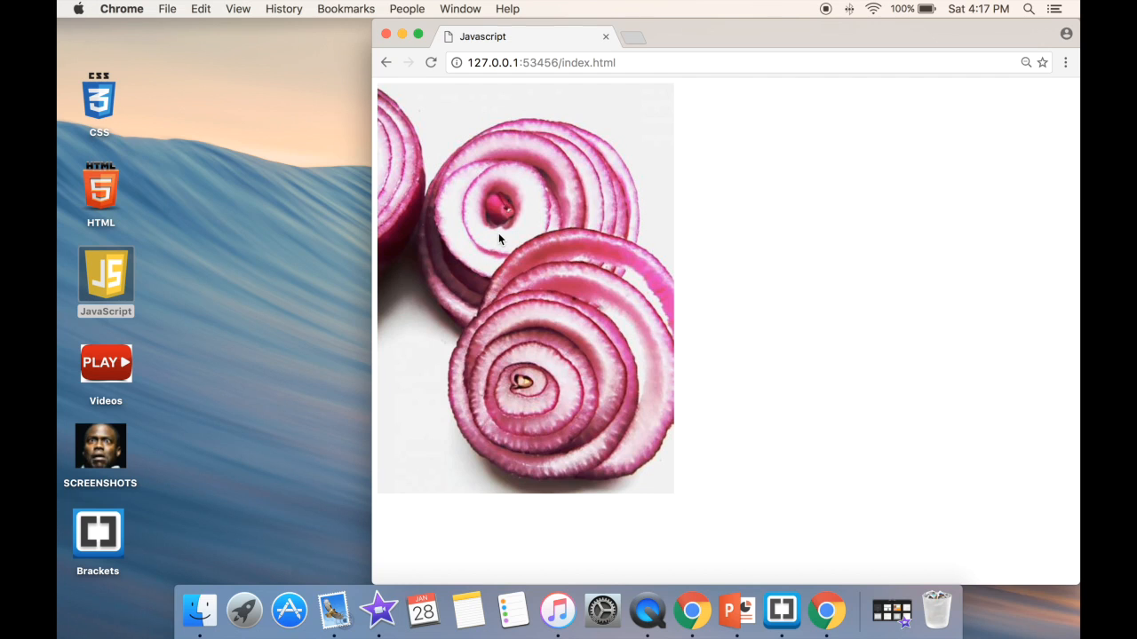